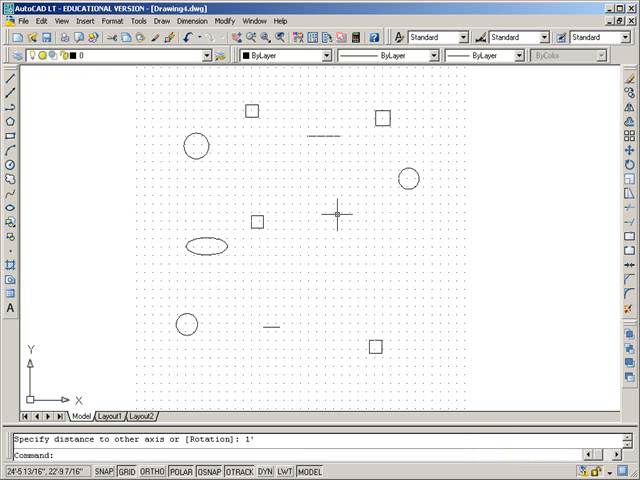
mouse_move(300, 214)
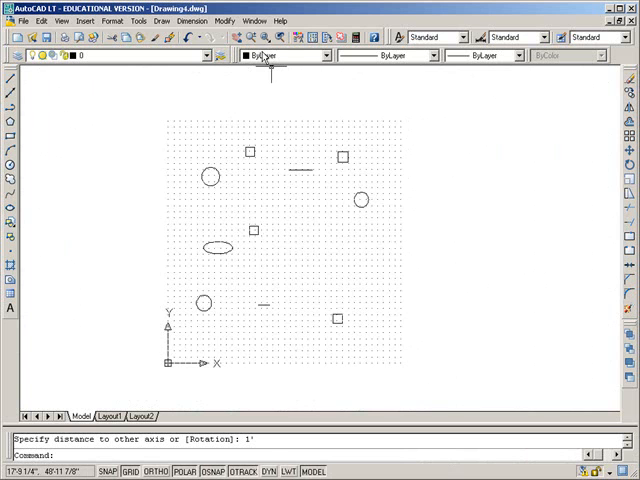
Activate Zoom Realtime to zoom out over the whole grid of shapes
click(253, 38)
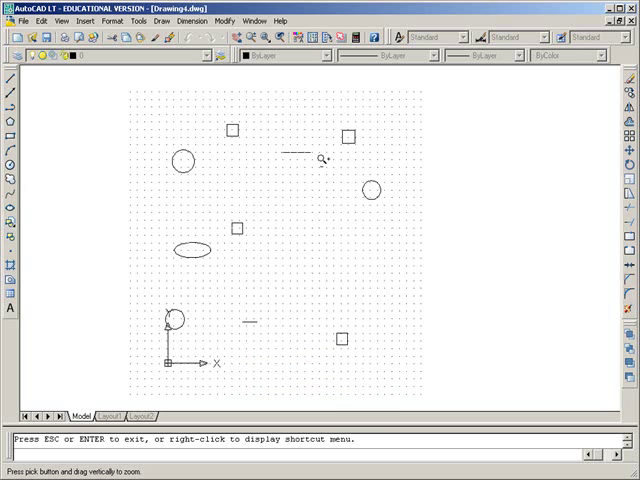
mouse_move(308, 191)
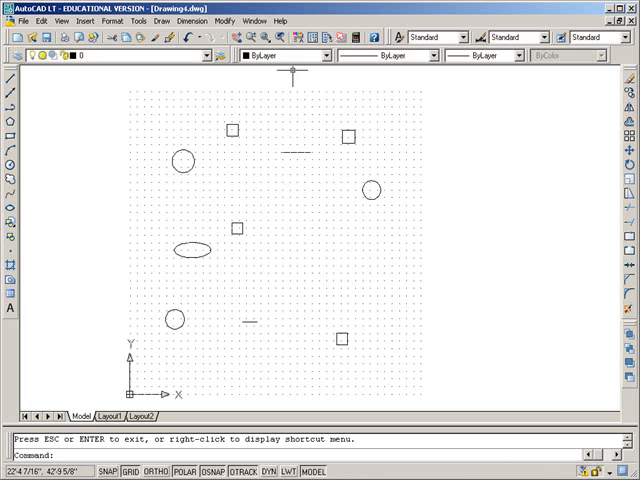
mouse_move(373, 130)
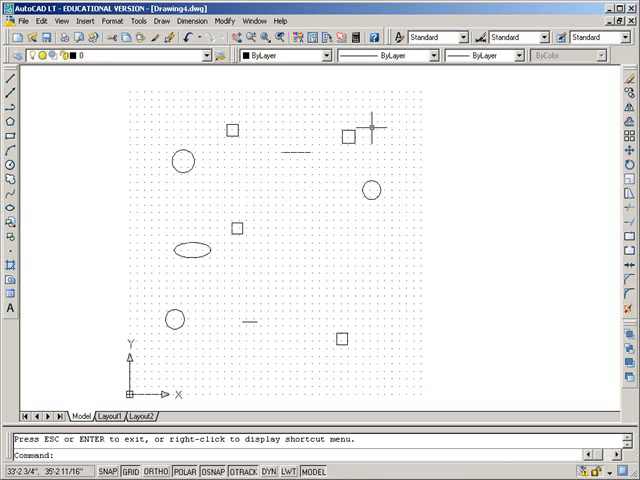
mouse_move(370, 151)
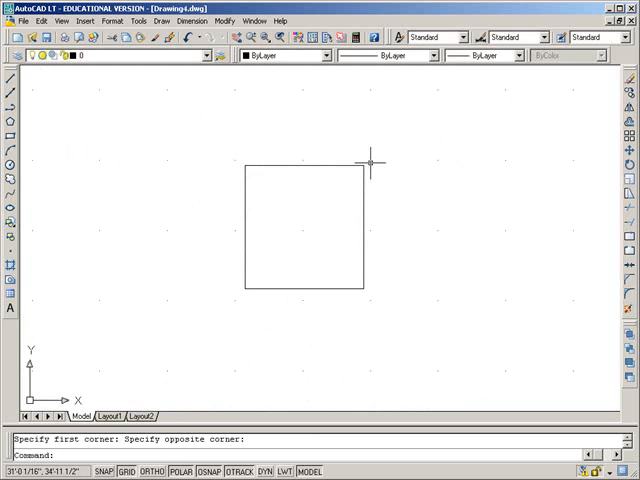
mouse_move(301, 191)
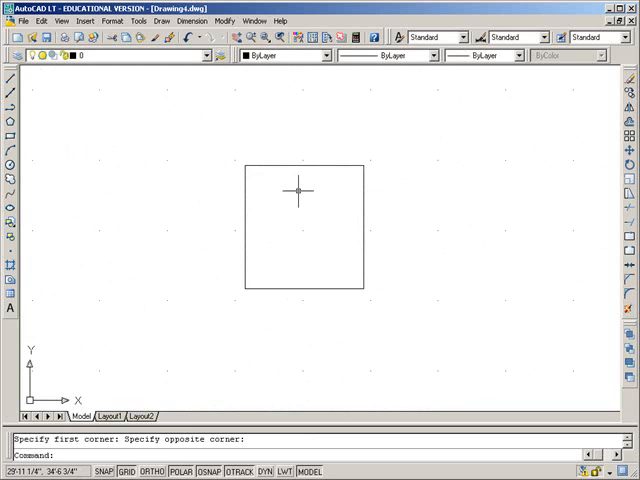
mouse_move(301, 188)
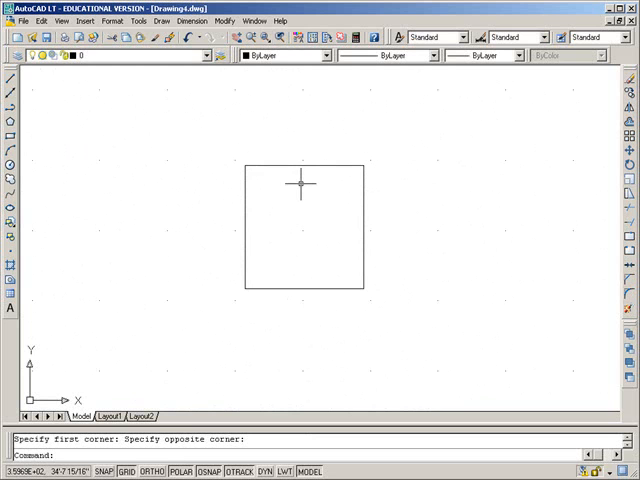
mouse_move(283, 56)
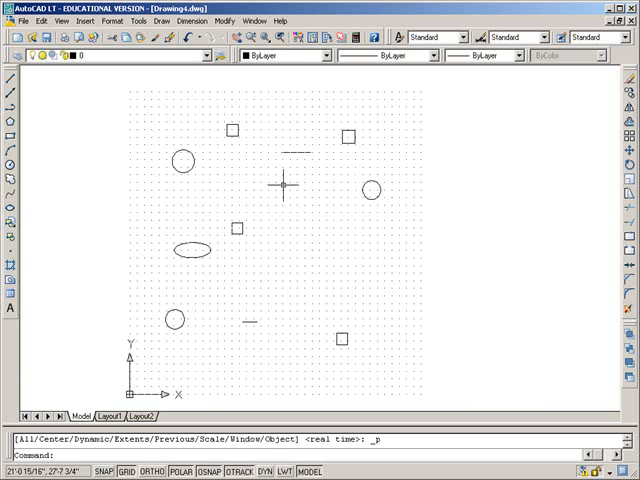
mouse_move(275, 78)
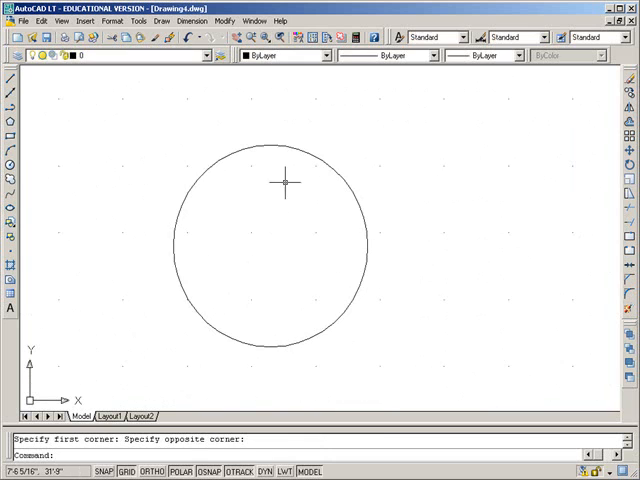
mouse_move(228, 105)
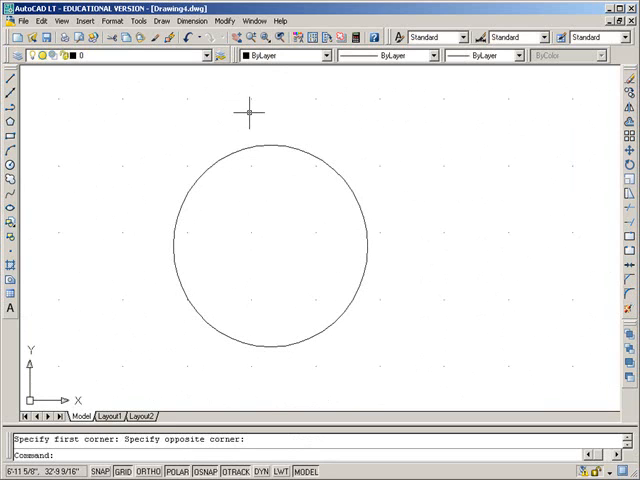
Regenerate the drawing with REGEN so the enlarged circle redraws smoothly
text(regen)
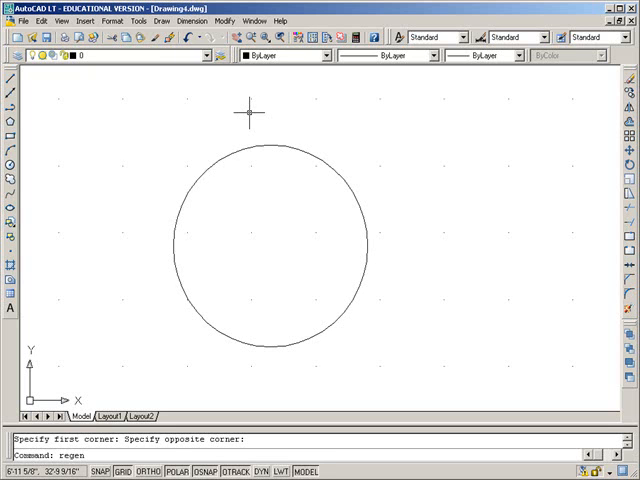
mouse_move(215, 75)
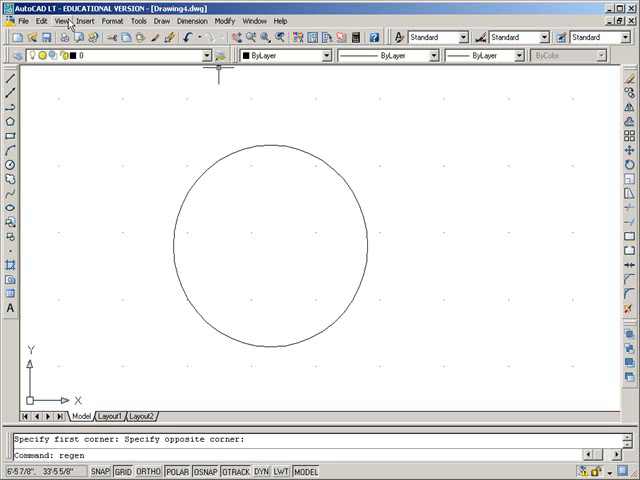
mouse_move(88, 128)
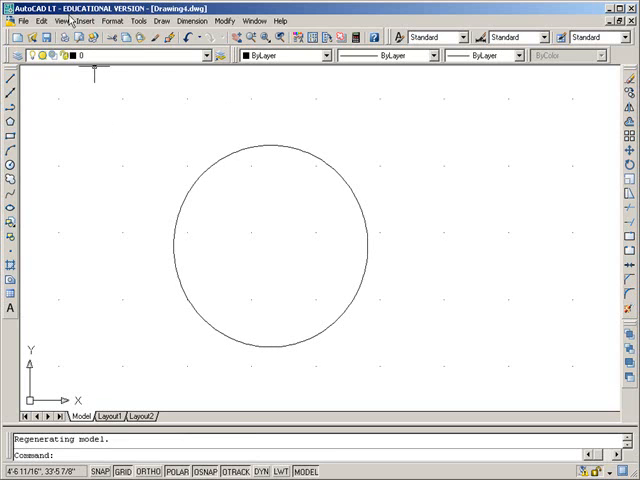
click(63, 18)
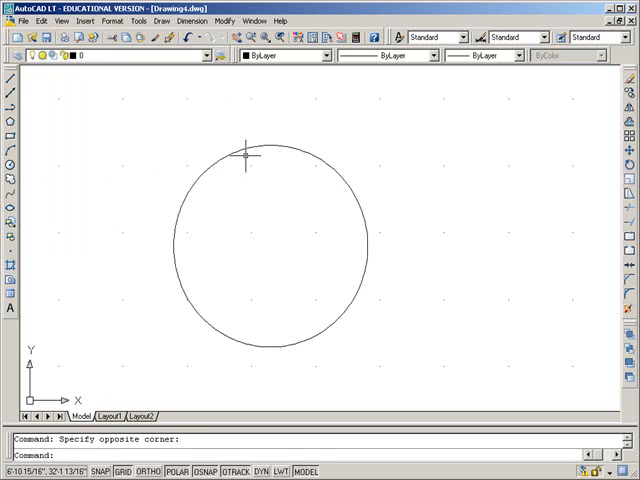
mouse_move(256, 124)
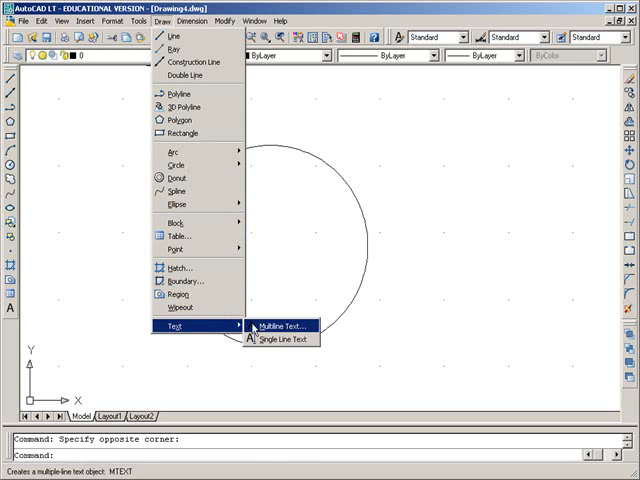
mouse_move(268, 338)
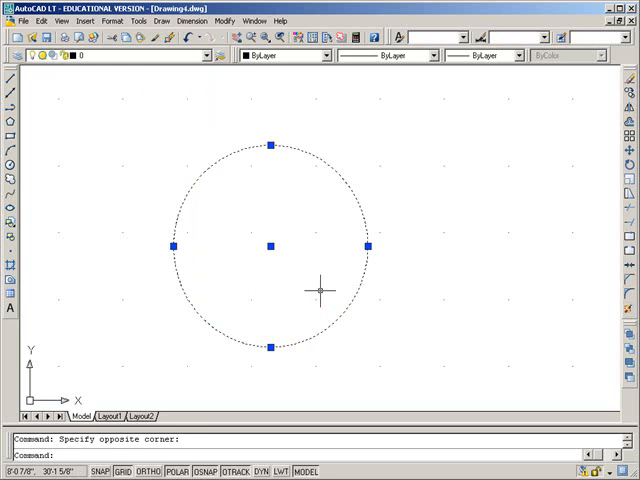
Deselect the circle and launch the single-line TEXT command
key(Escape)
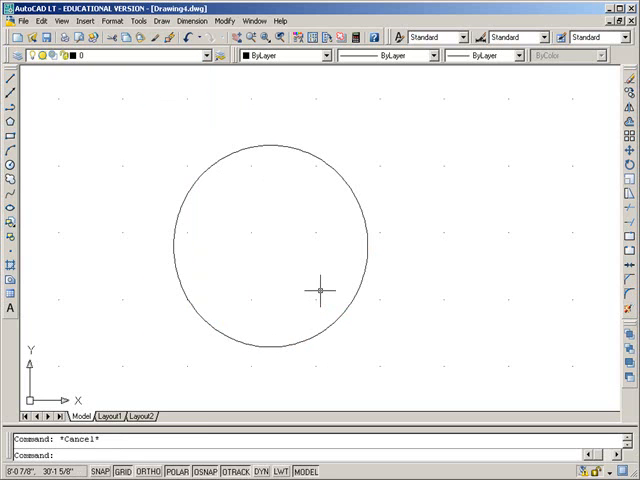
text(tex)
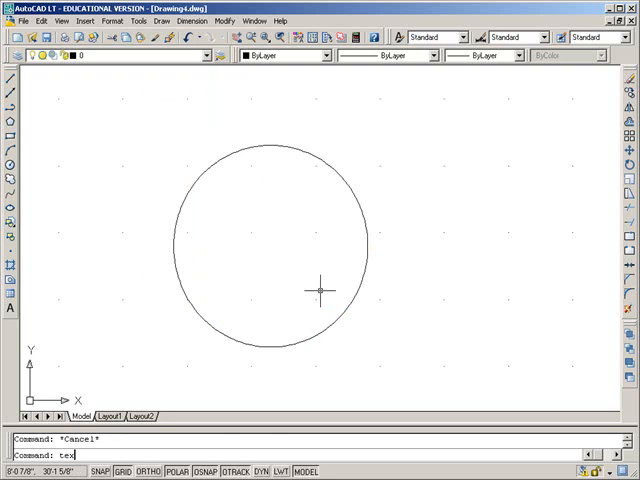
key(Return)
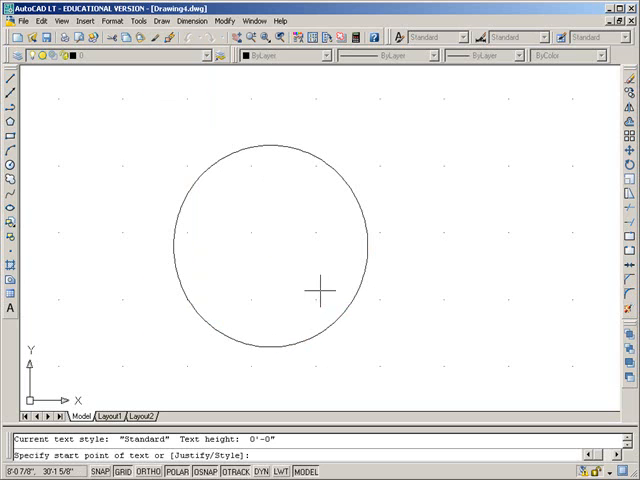
key(Escape)
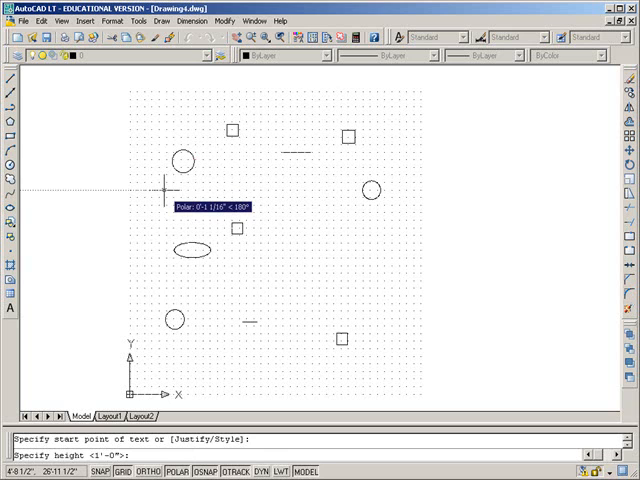
Set the text start point below the upper-left circle with height 14
text(12)
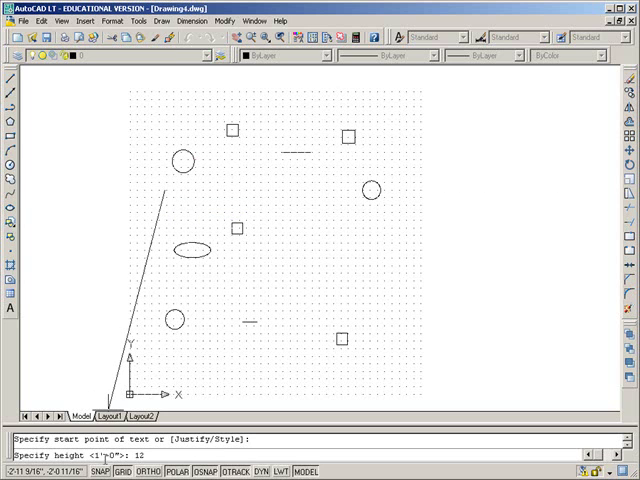
mouse_move(158, 193)
text(14)
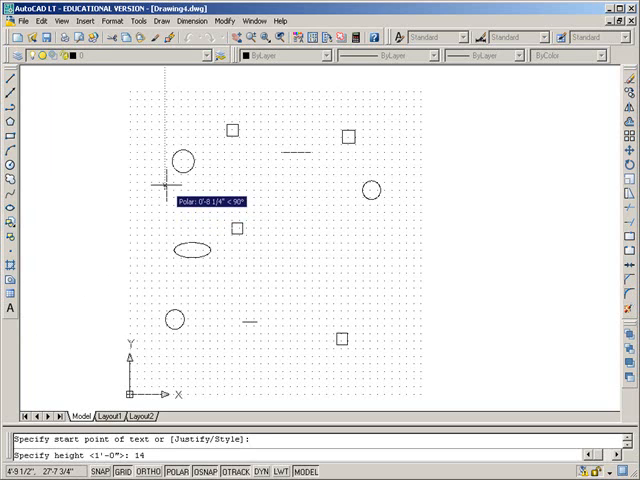
key(Return)
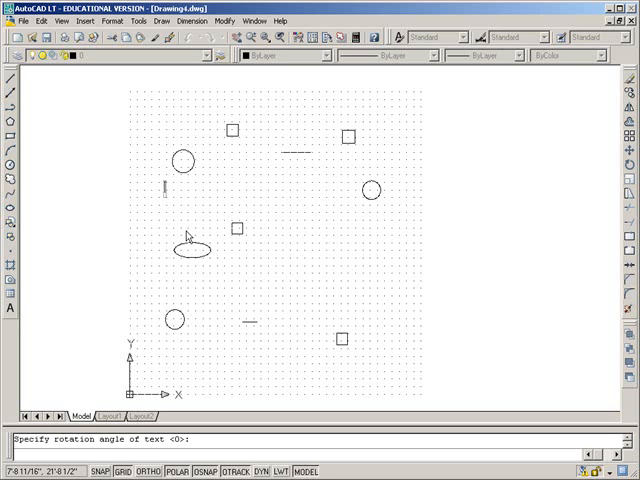
Enter the two text lines 'Nancy' and 'continue typing', repositioning the second near center
text(Nancy)
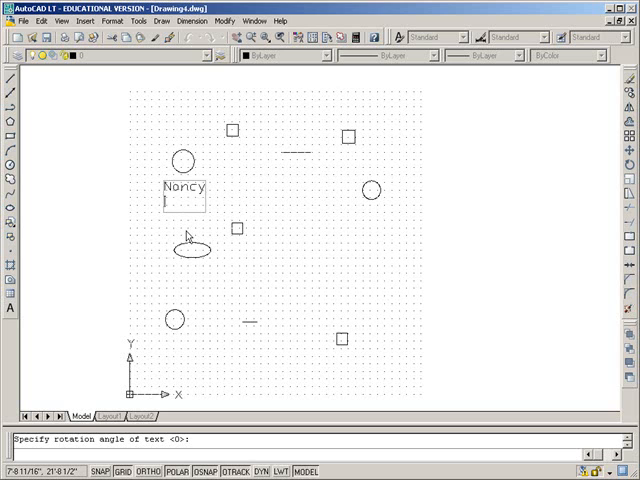
text(con)
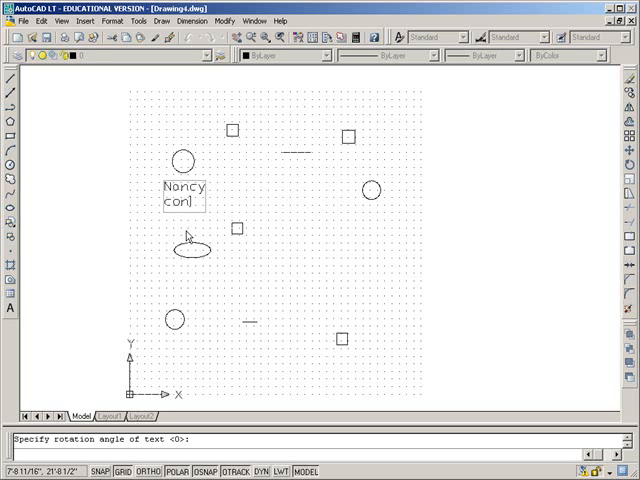
text(continue typing)
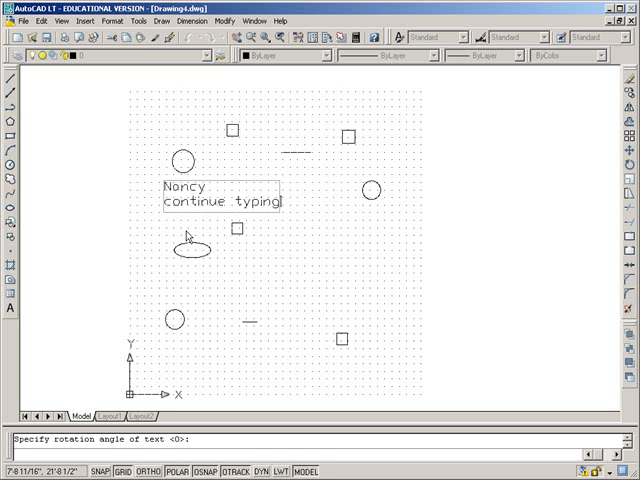
key(Return)
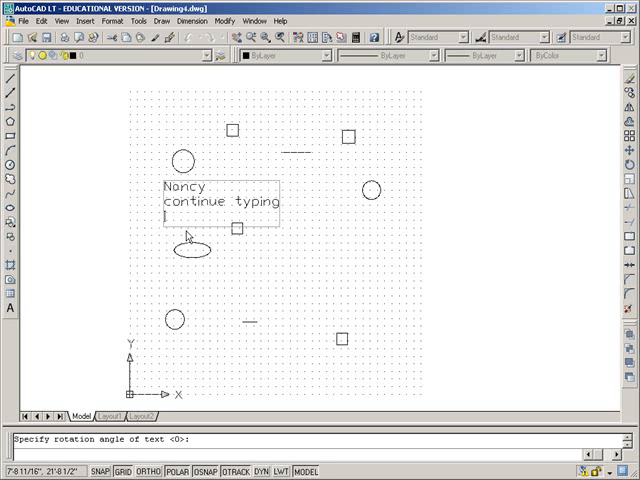
key(Return)
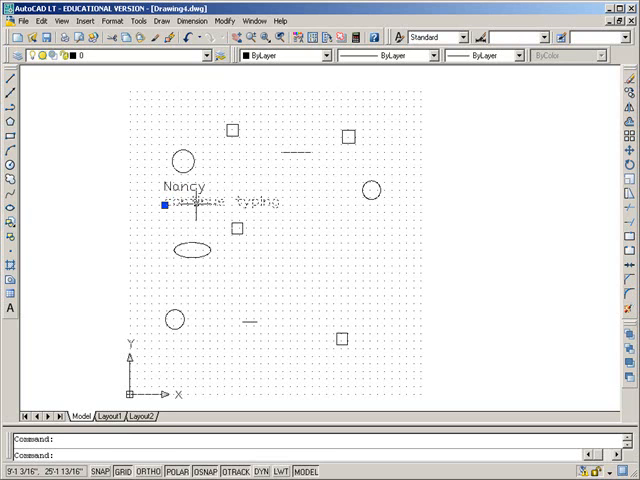
text(continue typing)
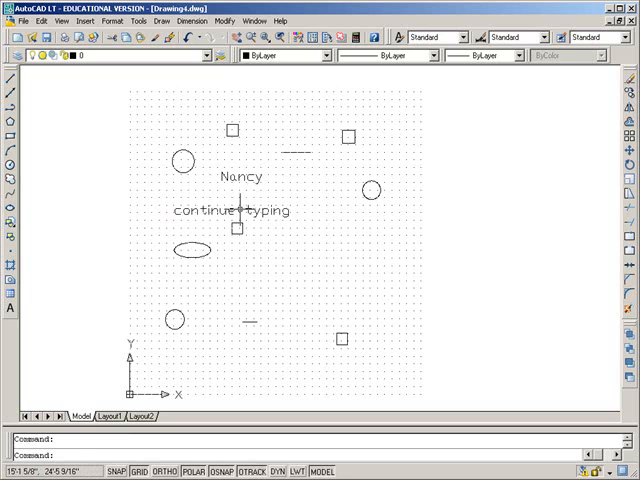
Edit the 'continue typing' line to read 'continue typing in here'
double_click(232, 211)
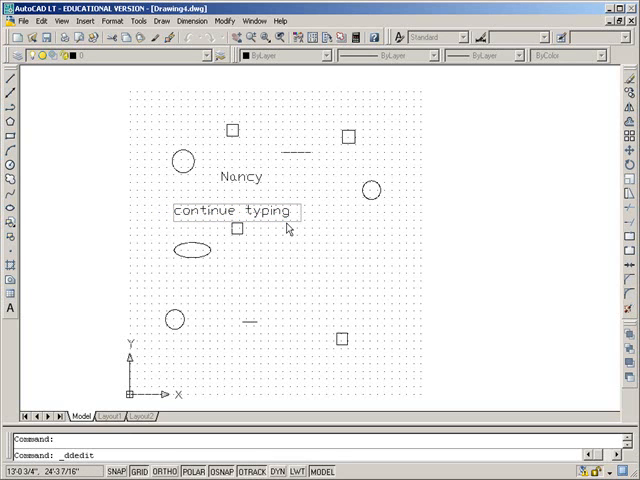
text(in here)
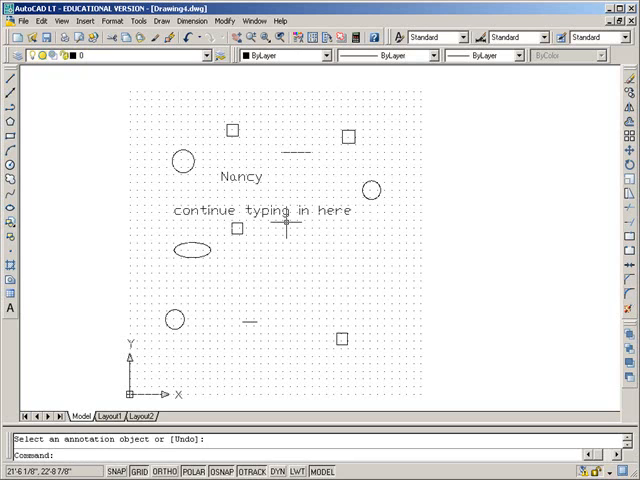
mouse_move(275, 150)
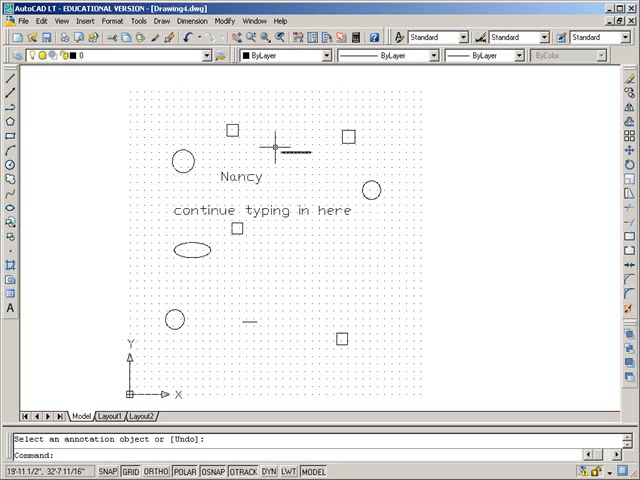
mouse_move(235, 130)
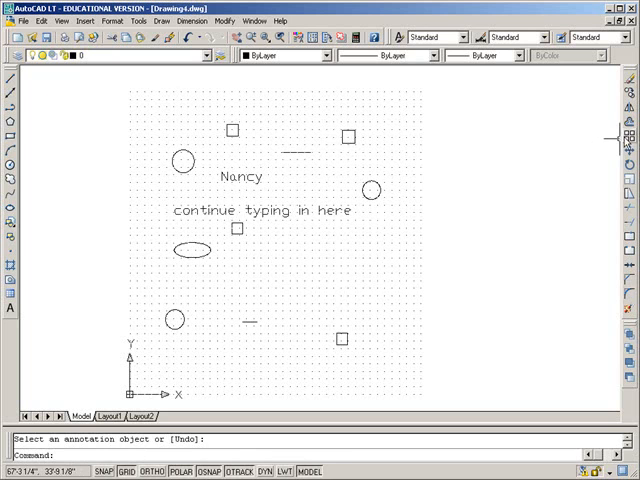
mouse_move(624, 135)
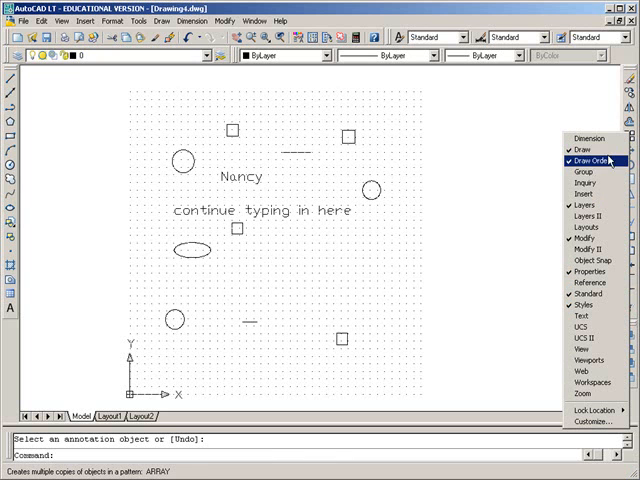
mouse_move(590, 185)
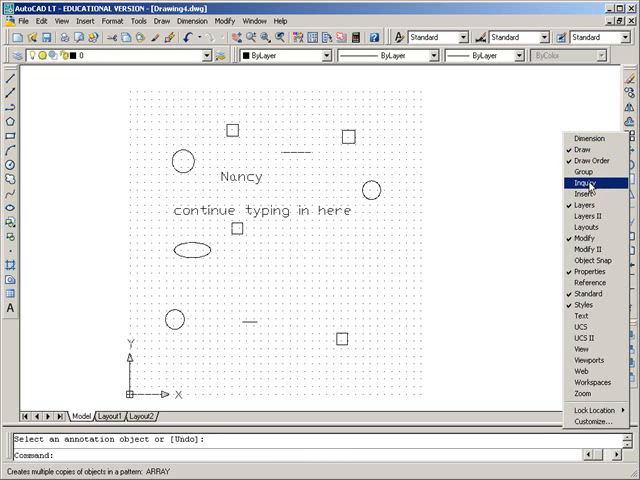
Show the Inquiry toolbar and move it to the upper right of the drawing
click(589, 184)
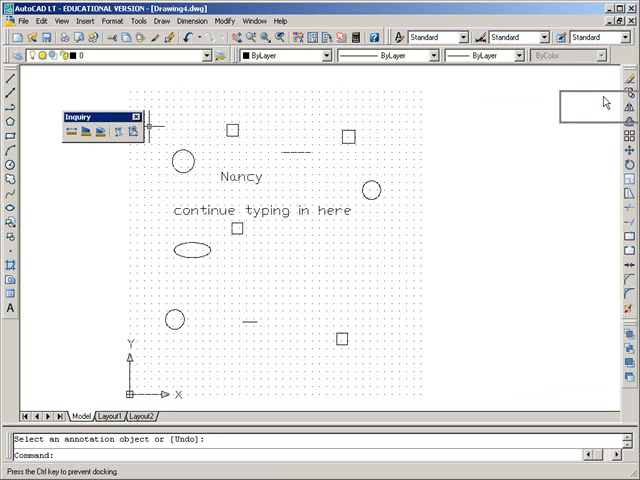
drag(90, 117, 545, 78)
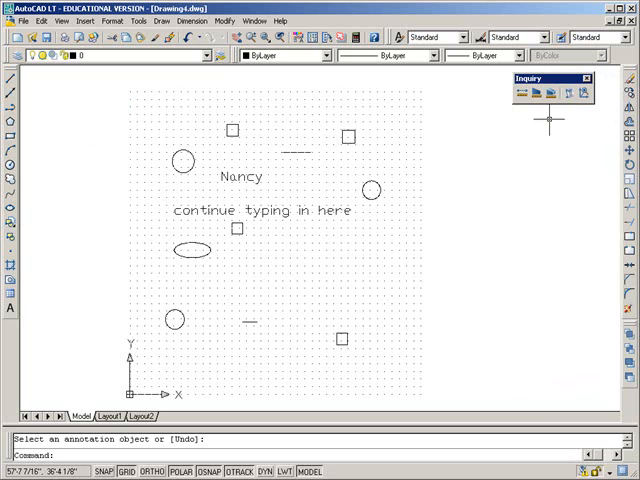
mouse_move(372, 188)
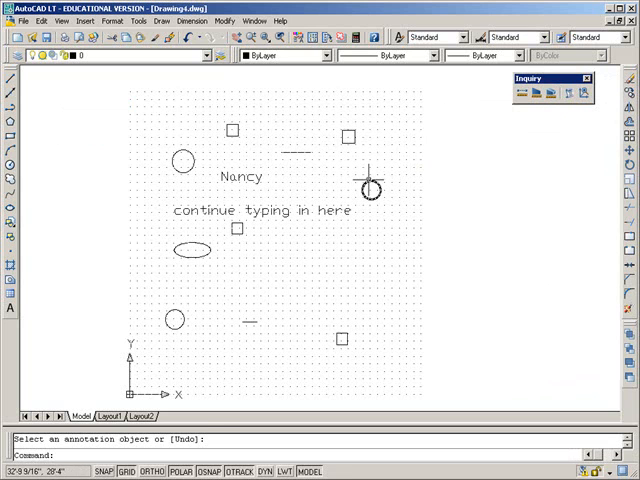
List the right-hand circle (area 697.64 sq in) and the short top line
click(370, 188)
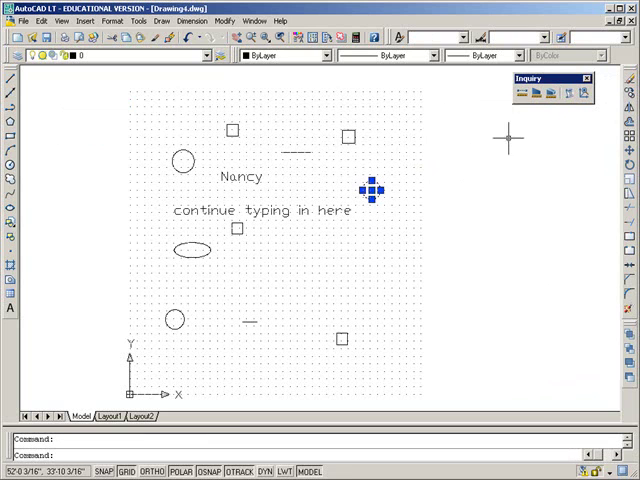
mouse_move(571, 96)
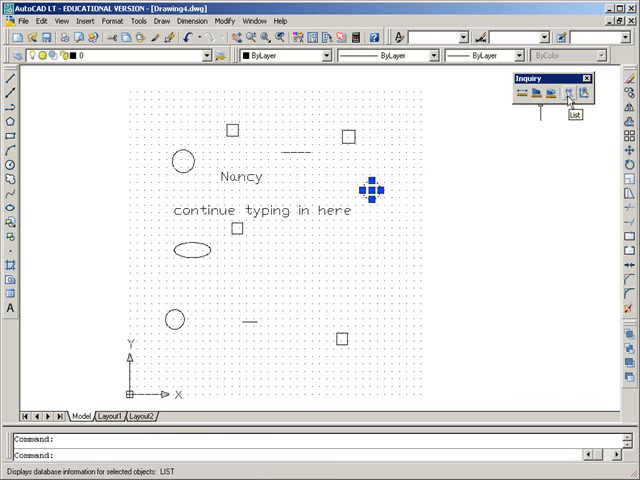
click(575, 94)
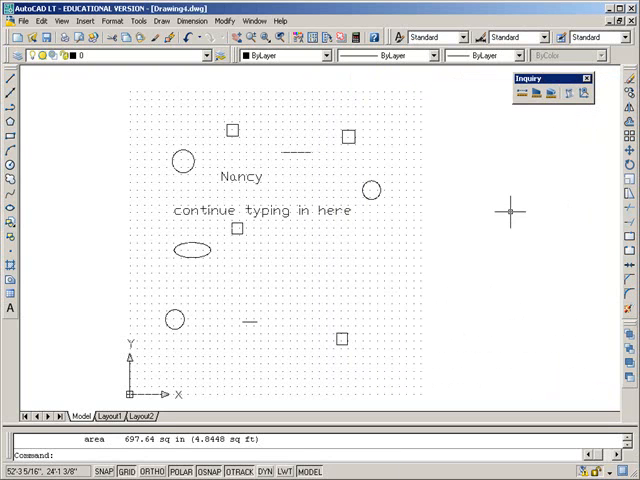
mouse_move(250, 327)
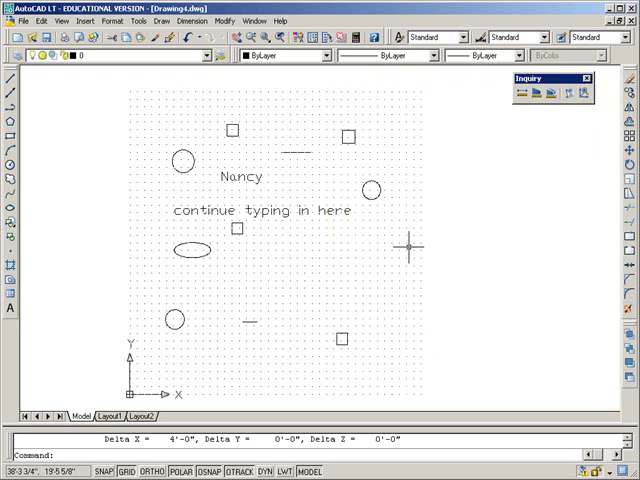
mouse_move(375, 192)
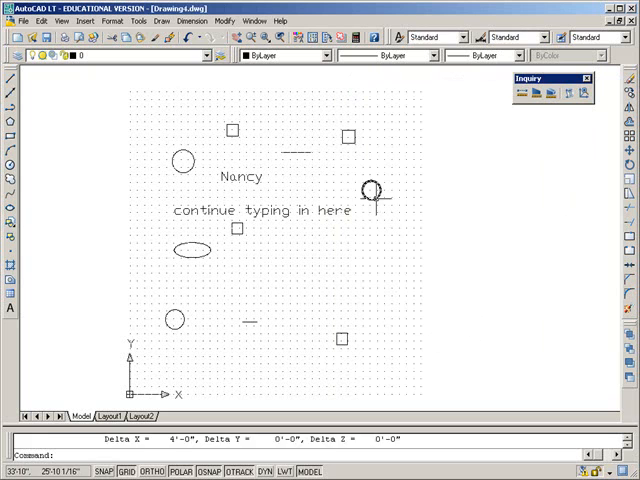
click(371, 192)
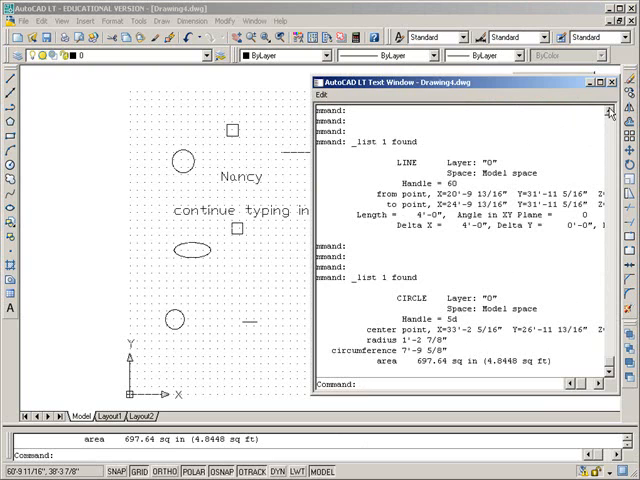
click(611, 83)
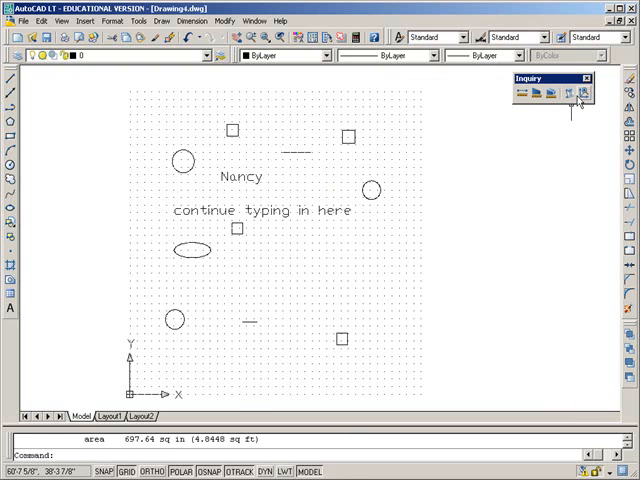
click(585, 93)
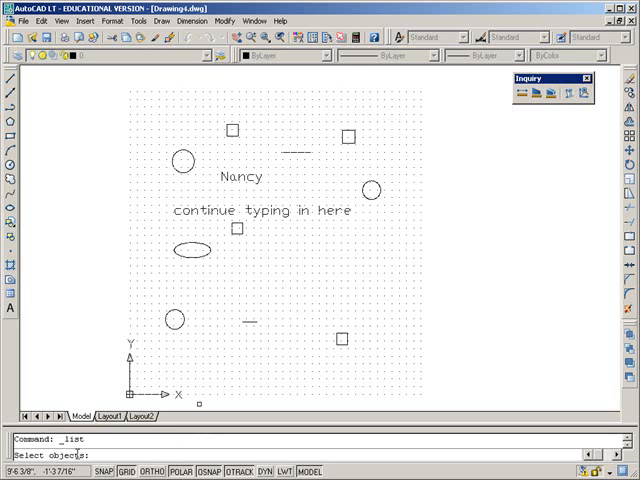
mouse_move(197, 276)
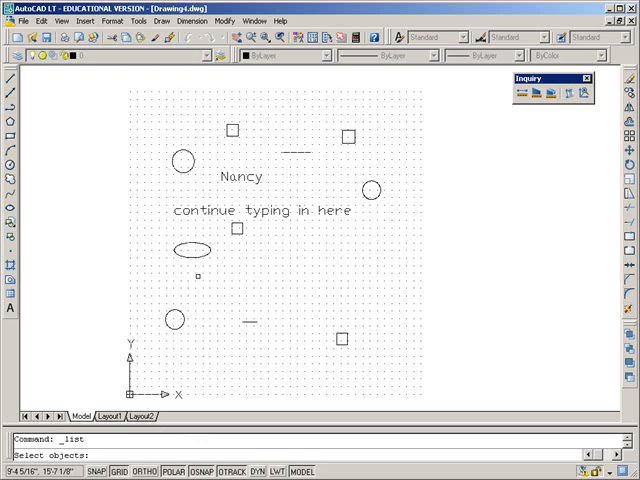
List the ellipse's properties, showing a radius ratio of 0.4000
click(187, 248)
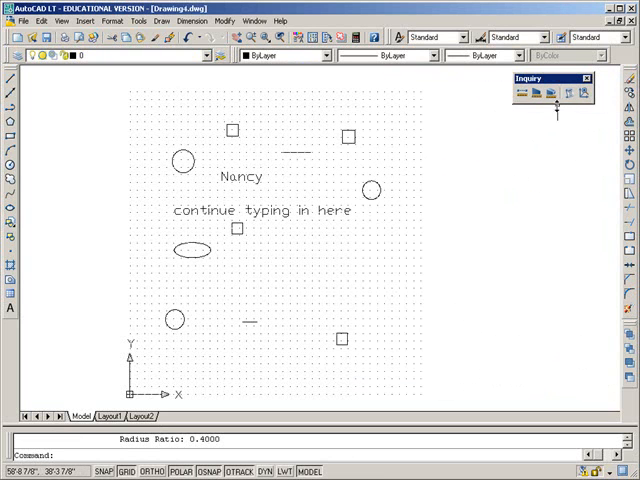
mouse_move(570, 101)
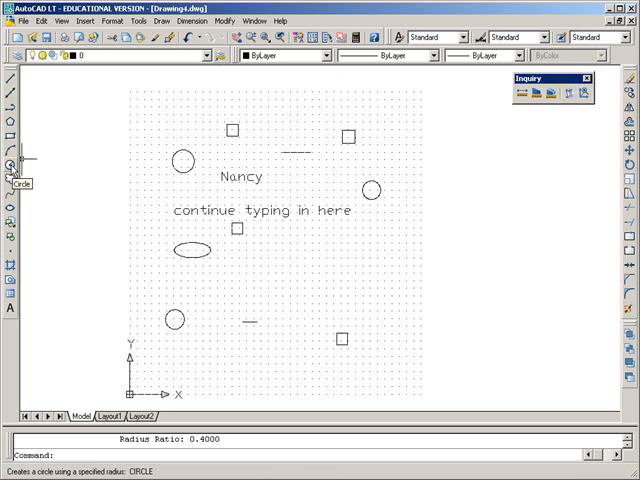
Draw a radius-24 circle between the ellipse and the lower-right square
click(10, 164)
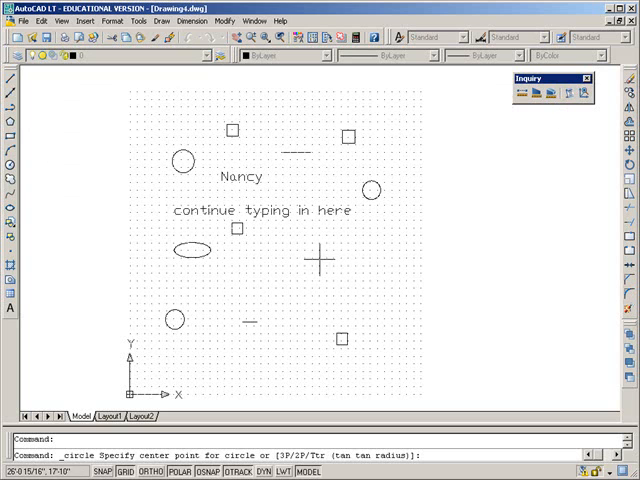
mouse_move(320, 262)
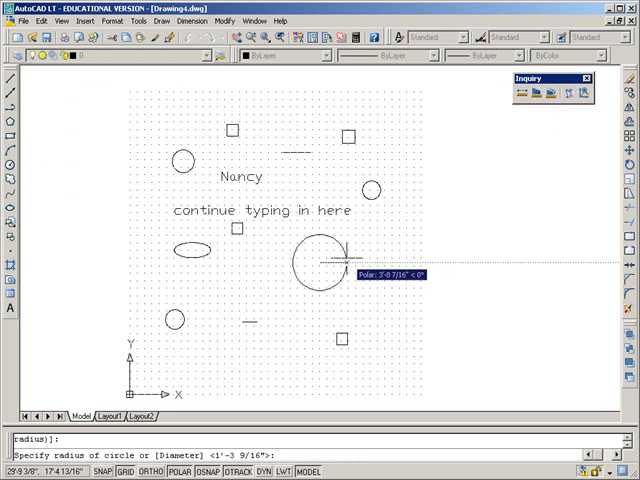
mouse_move(330, 268)
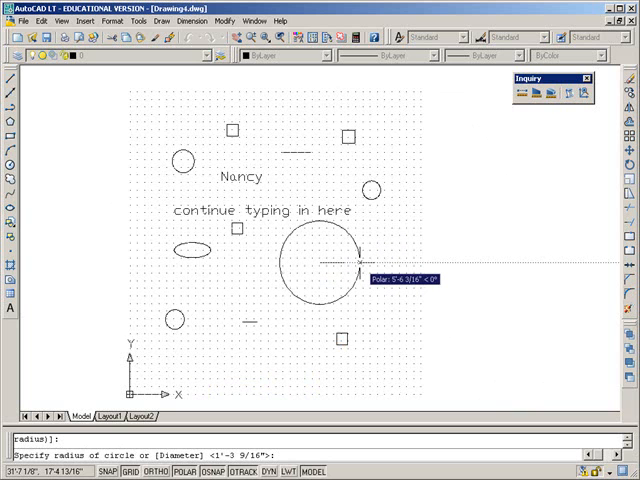
text(24)
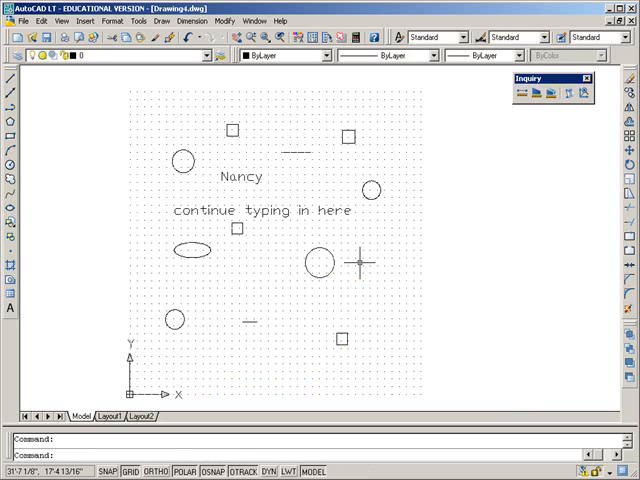
mouse_move(190, 240)
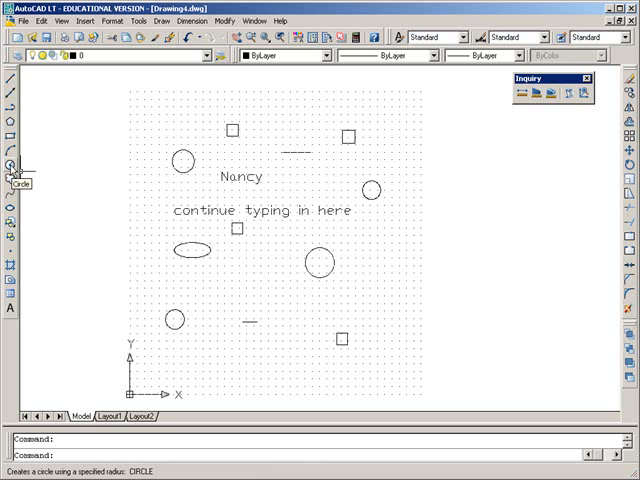
Draw a circle right of the middle circle with diameter 2'3-1/4"
click(9, 165)
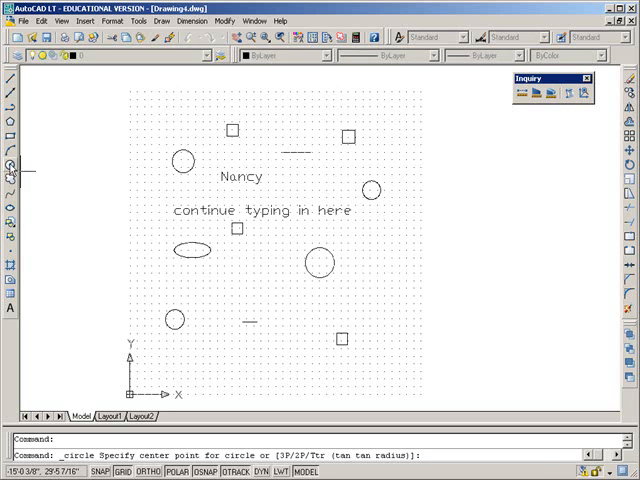
mouse_move(395, 258)
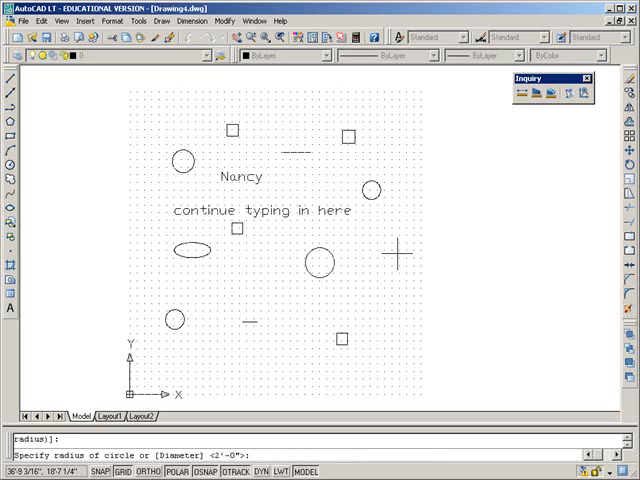
click(400, 258)
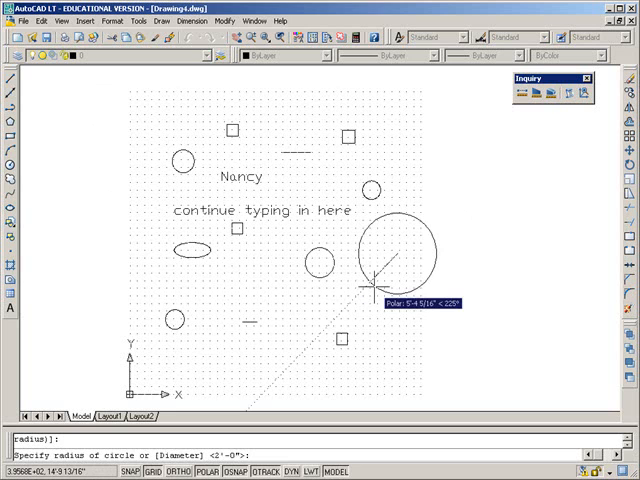
text(d)
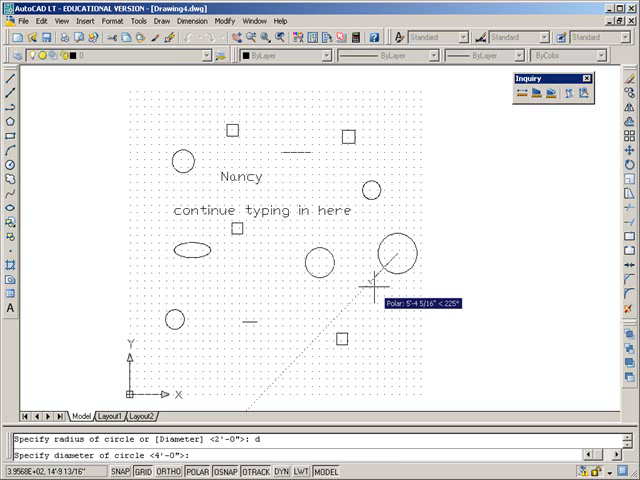
text(2')
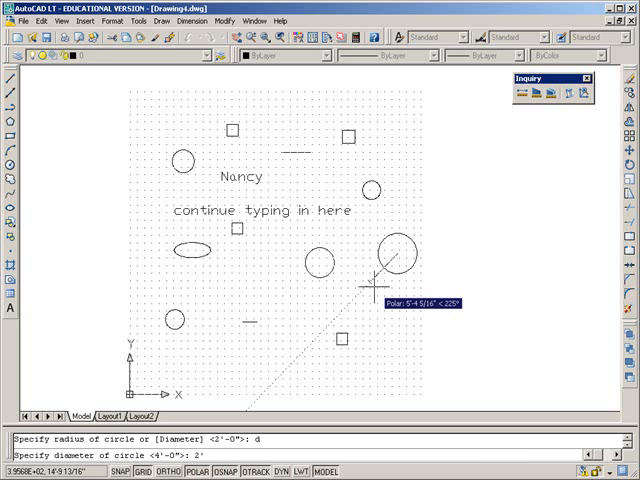
text(3)
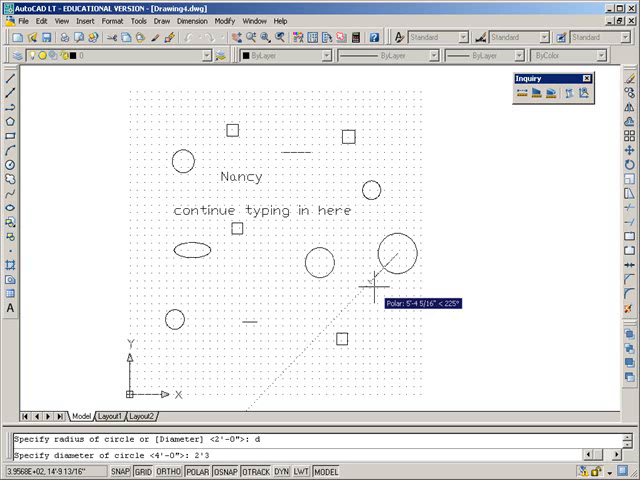
text(-1)
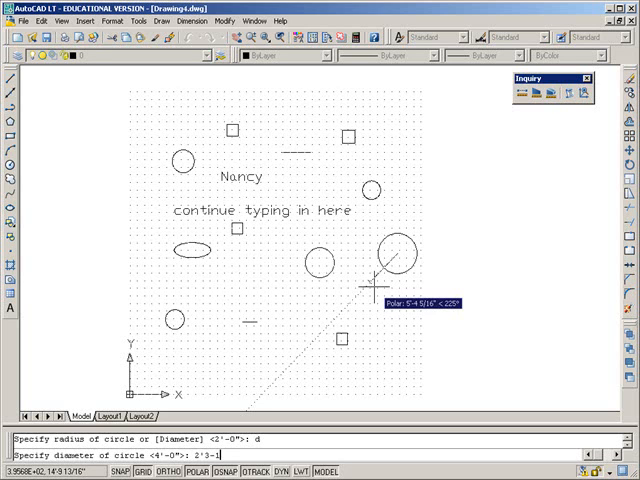
text(/4)
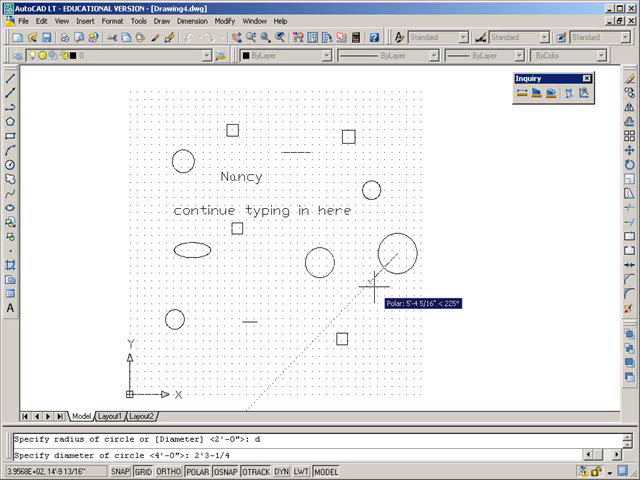
key(Return)
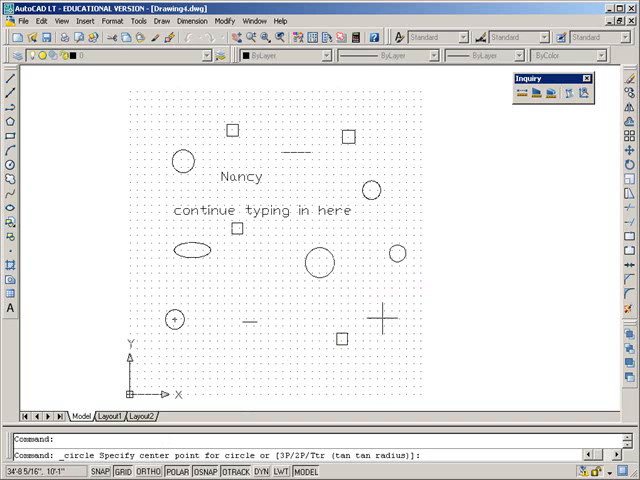
Place a second circle below the previous one, 2'4.5 in diameter
click(383, 302)
text(d)
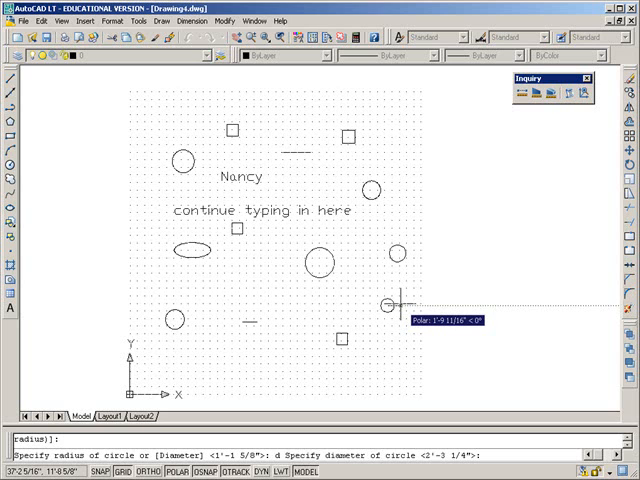
text(1)
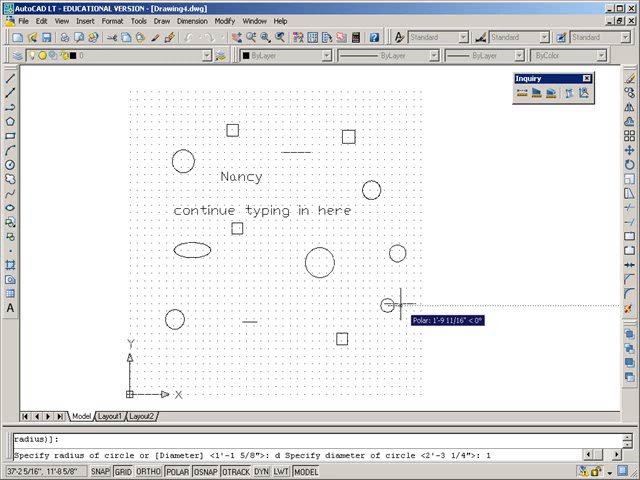
text(2')
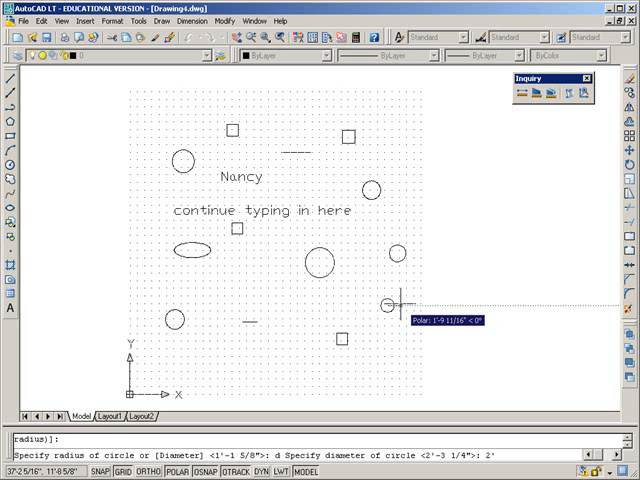
text(4.5)
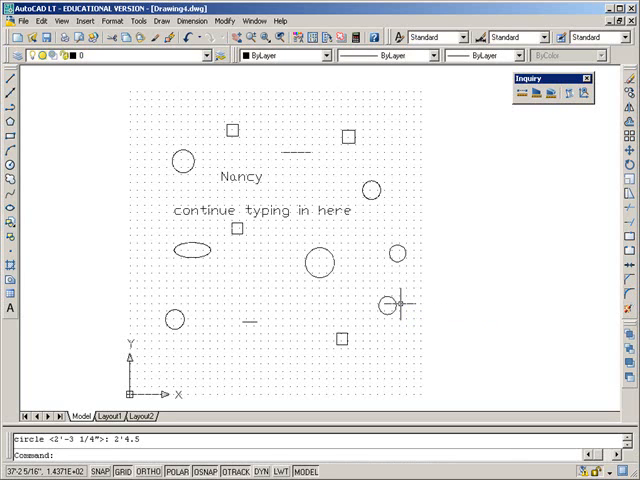
mouse_move(180, 165)
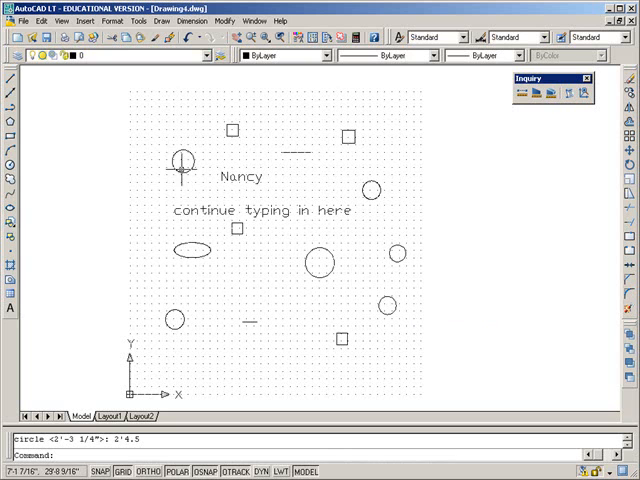
mouse_move(155, 130)
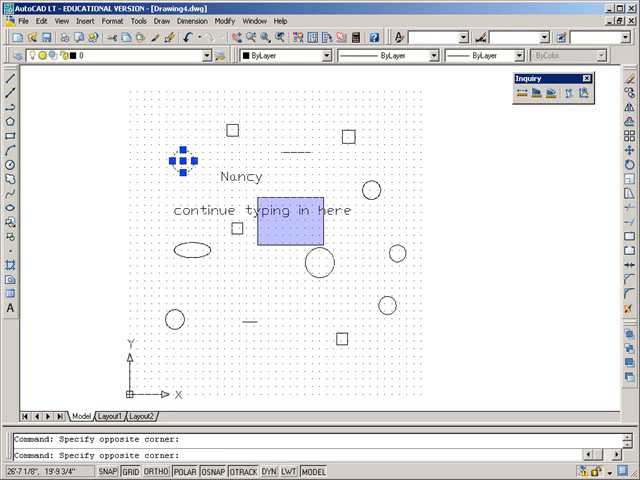
Cancel the stray selection window, leaving the upper-left circle selected
key(Escape)
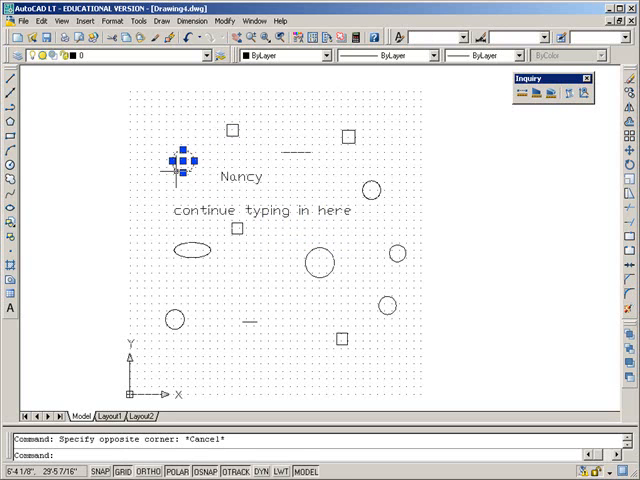
key(Escape)
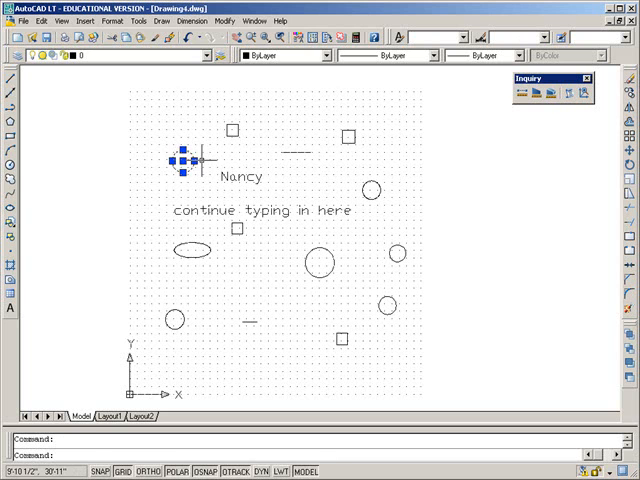
Draw an ellipse right of the grid with a 6' axis and 2 other-axis distance
key(Escape)
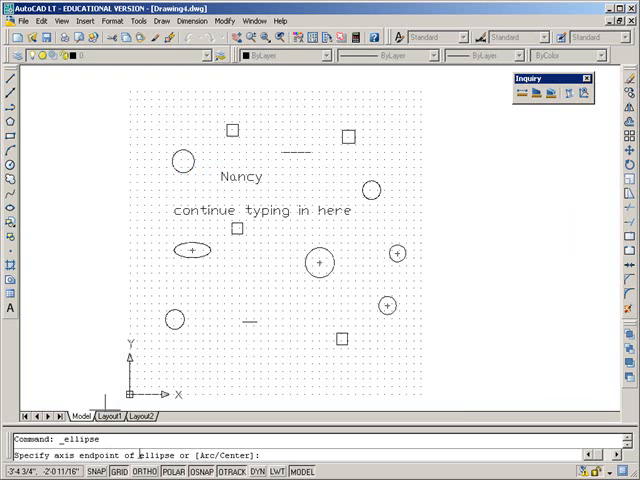
mouse_move(447, 225)
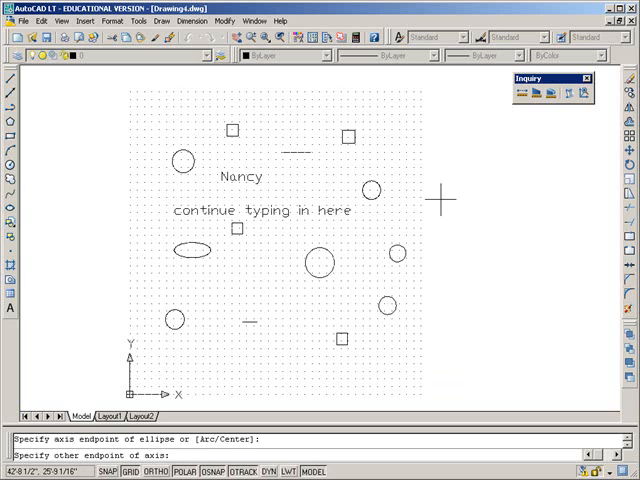
mouse_move(488, 195)
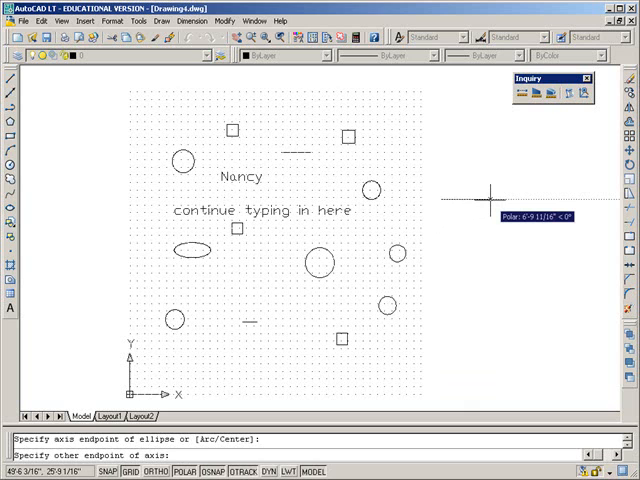
text(6')
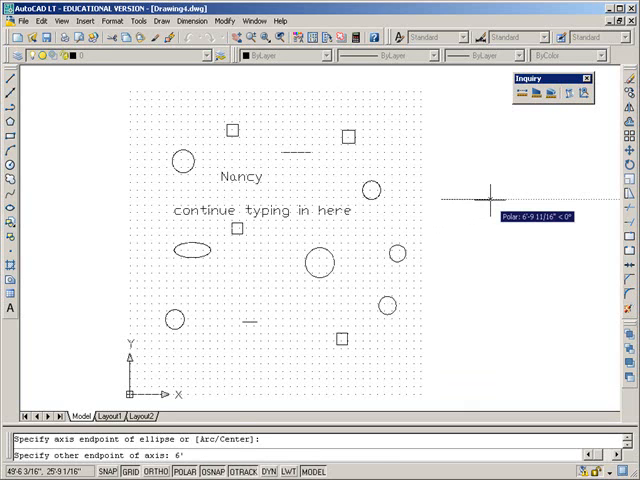
click(475, 192)
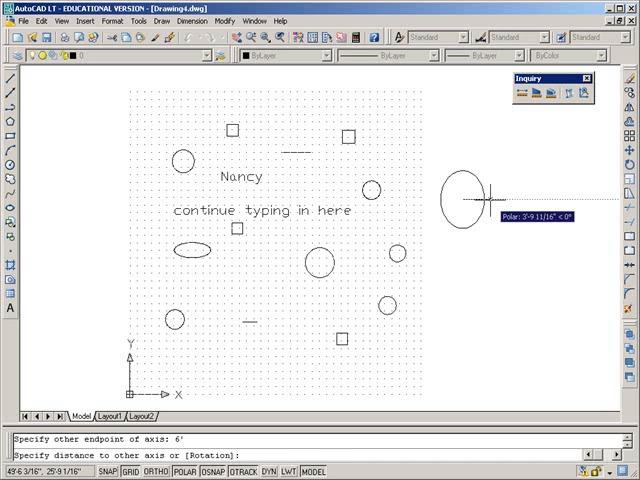
text(2)
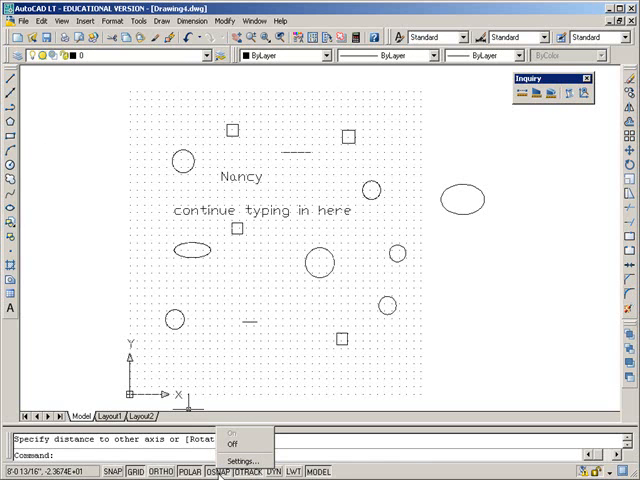
mouse_move(245, 460)
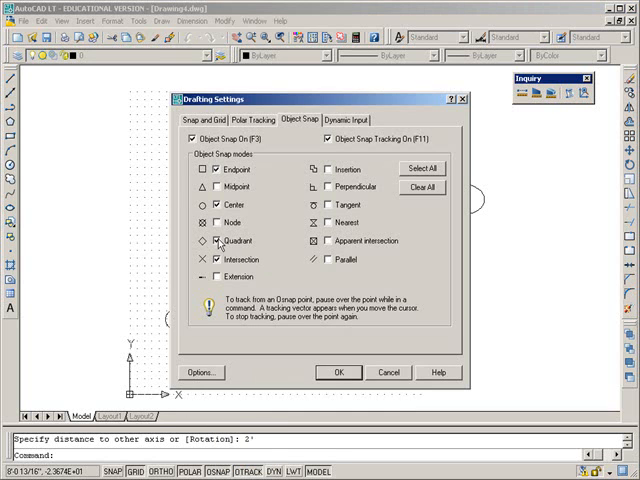
Enable quadrant snap and draw horizontal and vertical lines between the ellipse's quadrants
click(338, 372)
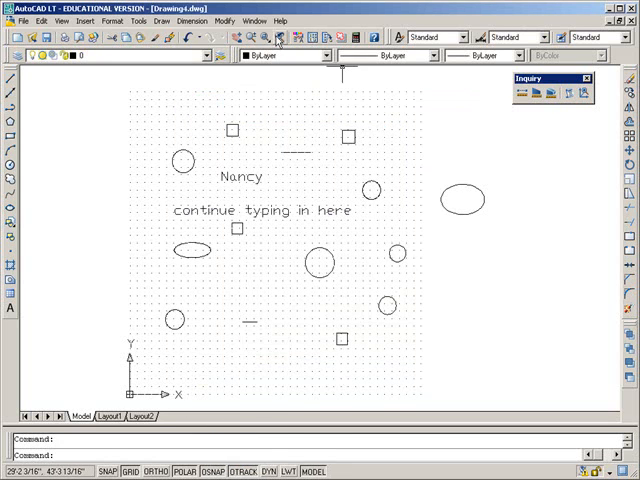
click(275, 40)
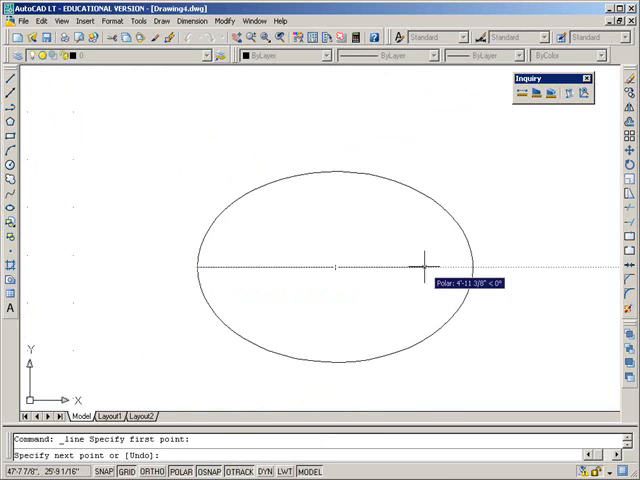
click(468, 267)
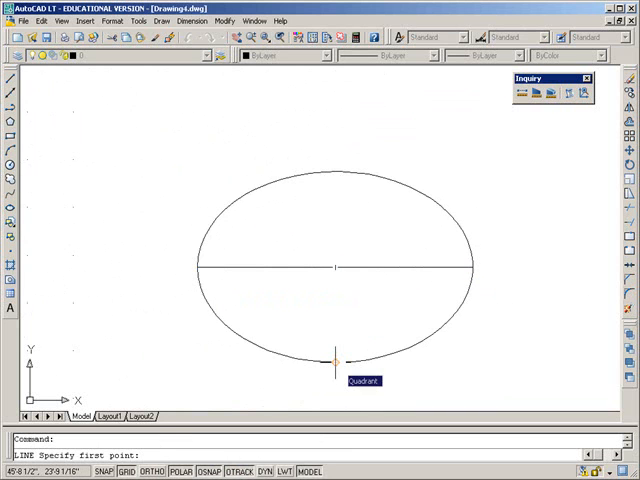
click(335, 360)
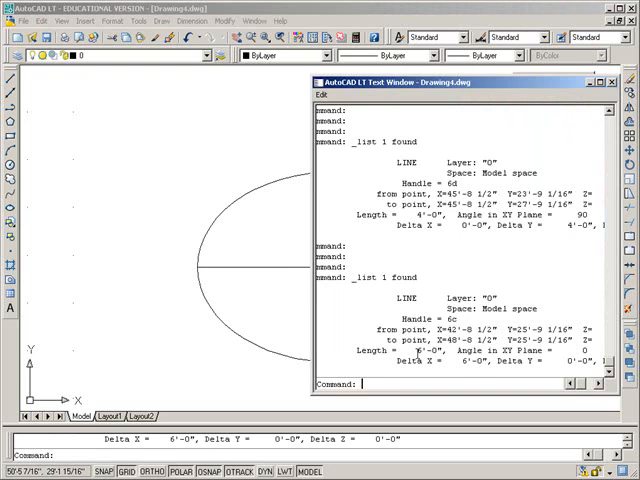
double_click(425, 349)
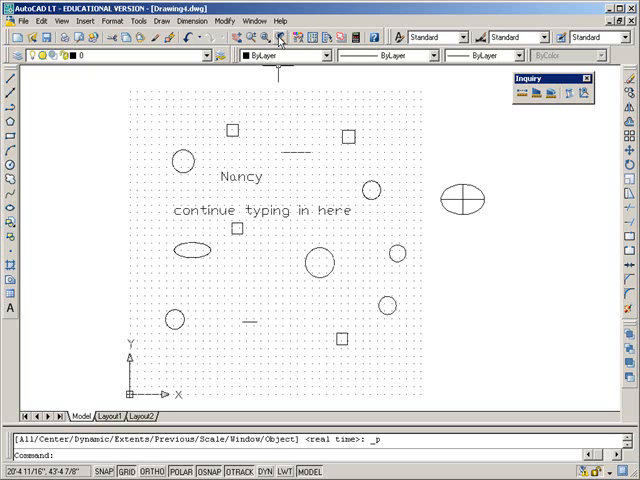
mouse_move(393, 225)
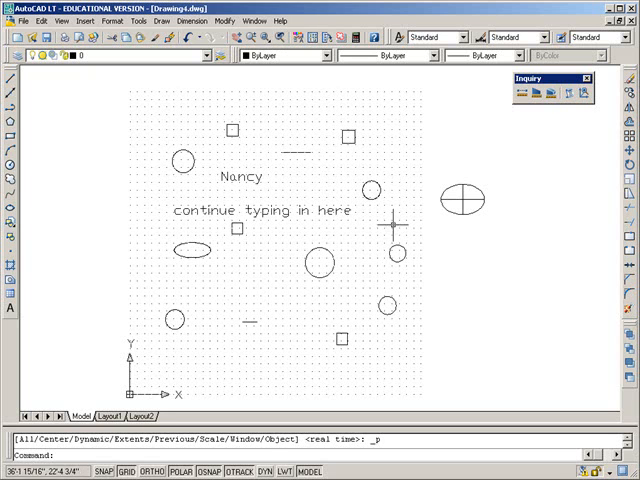
mouse_move(488, 204)
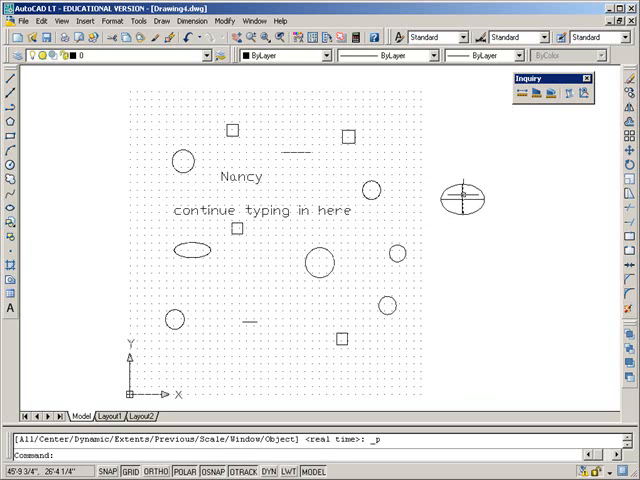
mouse_move(470, 240)
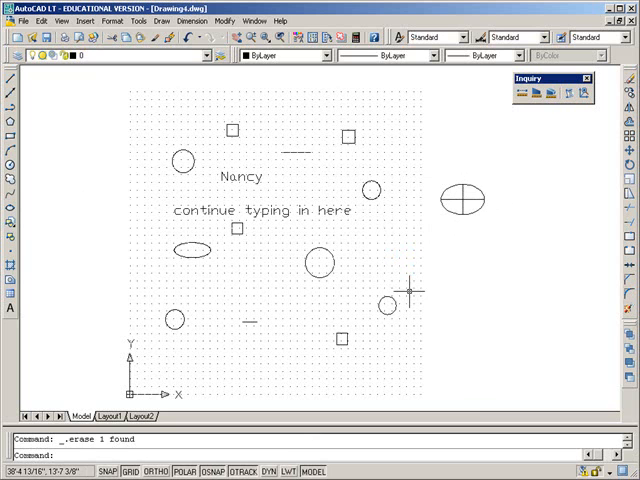
Pick the central circle, flat ellipse and top-left square for erasing
click(318, 263)
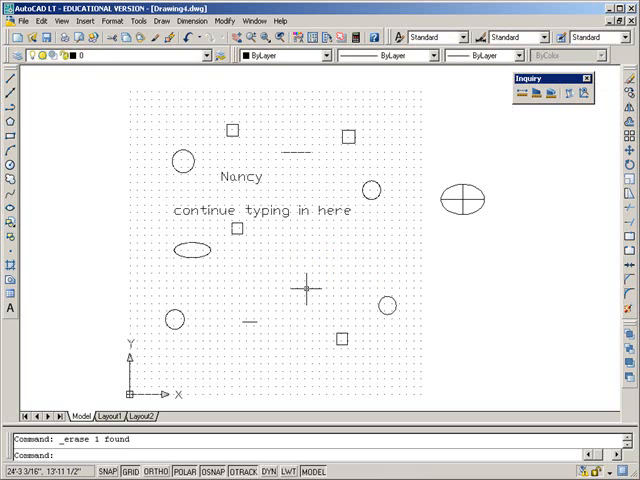
mouse_move(390, 195)
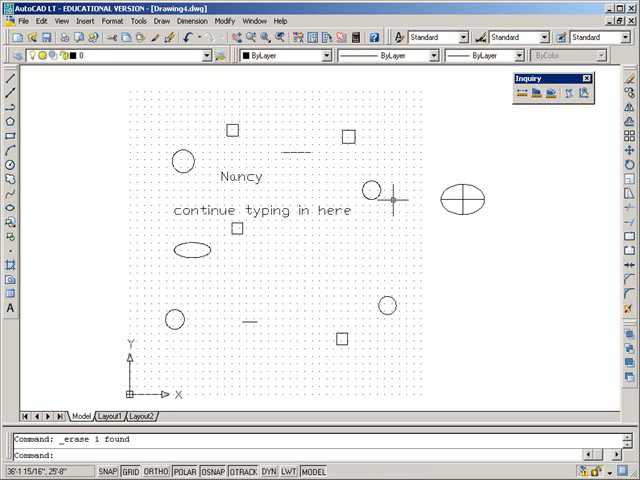
mouse_move(375, 193)
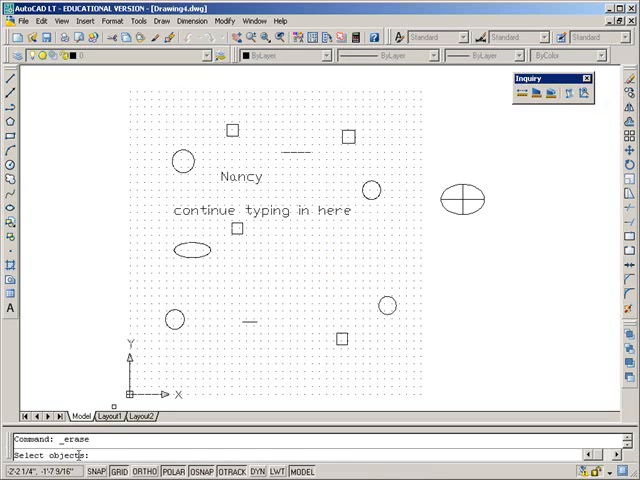
mouse_move(215, 277)
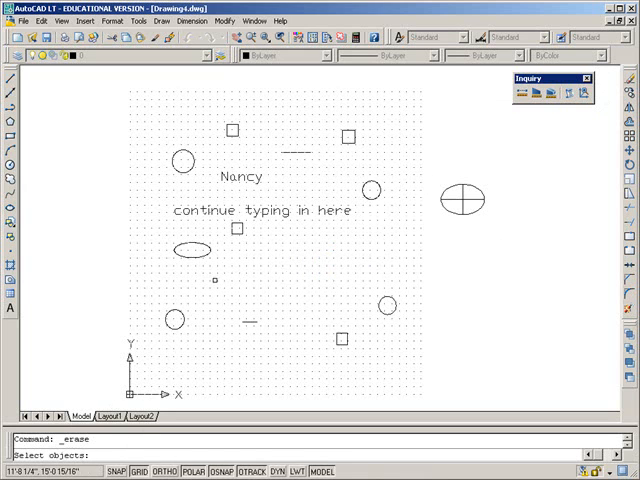
click(187, 247)
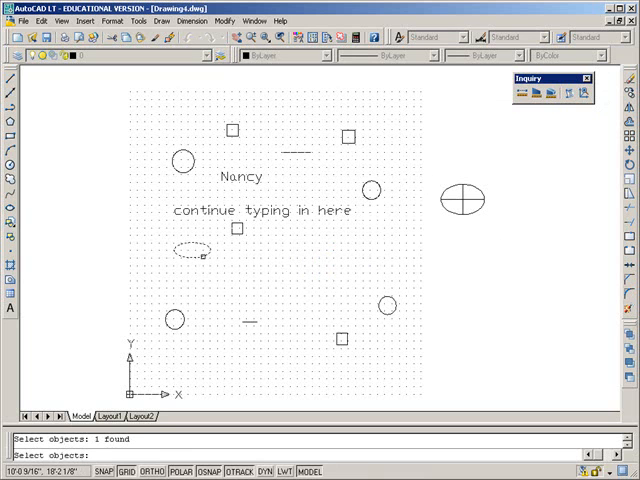
click(233, 130)
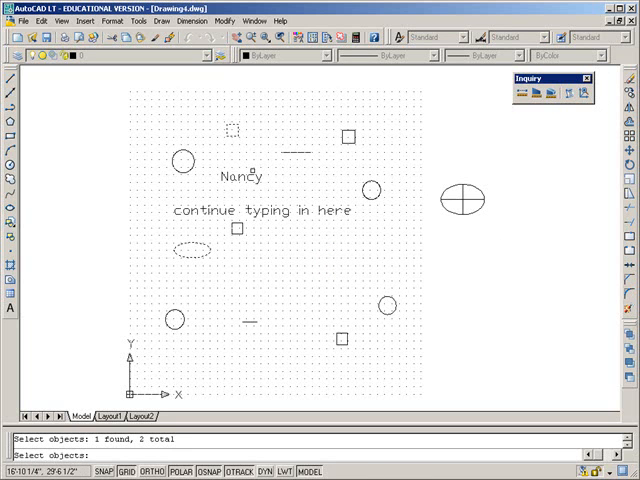
mouse_move(100, 439)
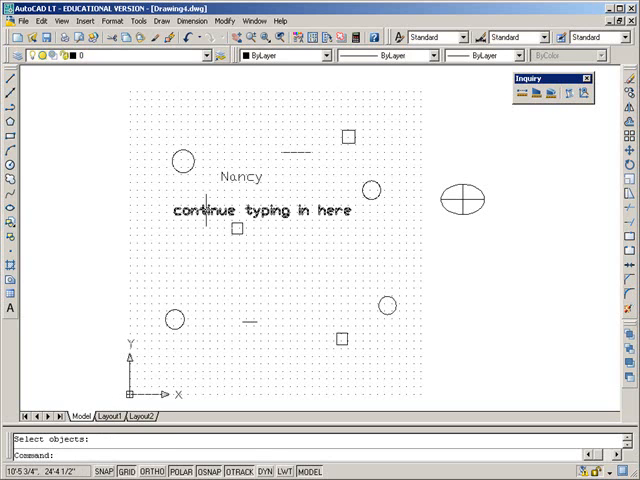
mouse_move(375, 195)
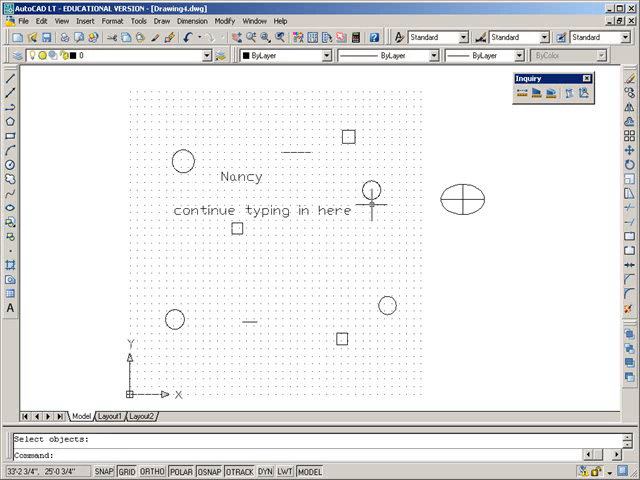
Zoom toward the circles near the text and select the circle below it
click(371, 191)
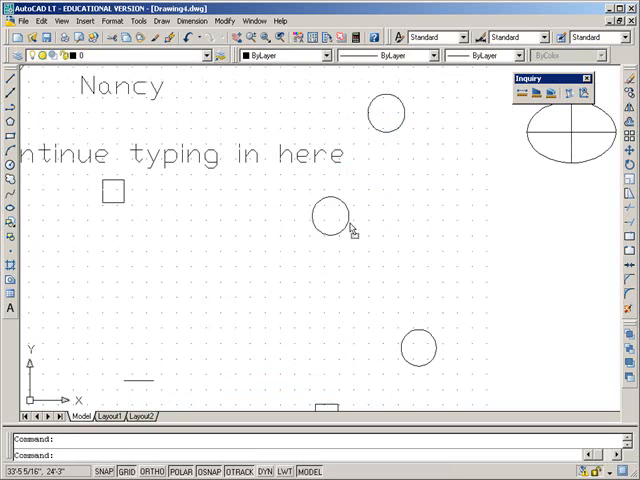
click(324, 216)
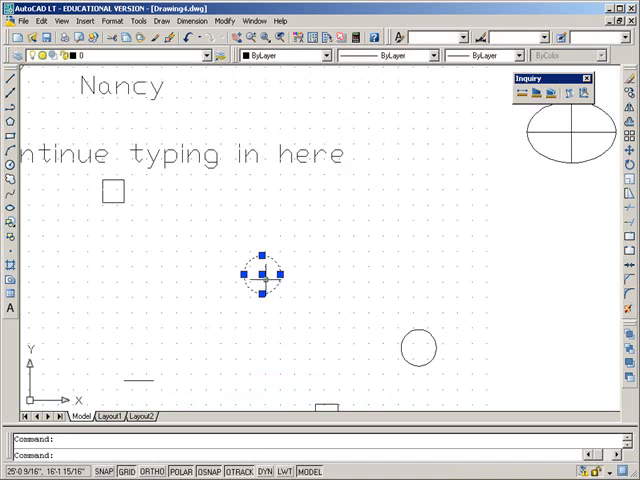